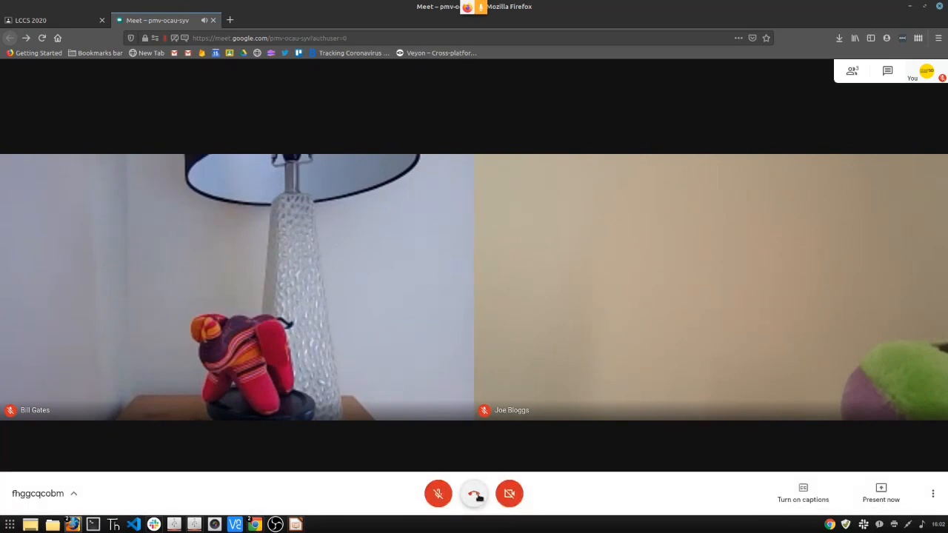
{"action": "mouse_move", "coordinate": [474, 494]}
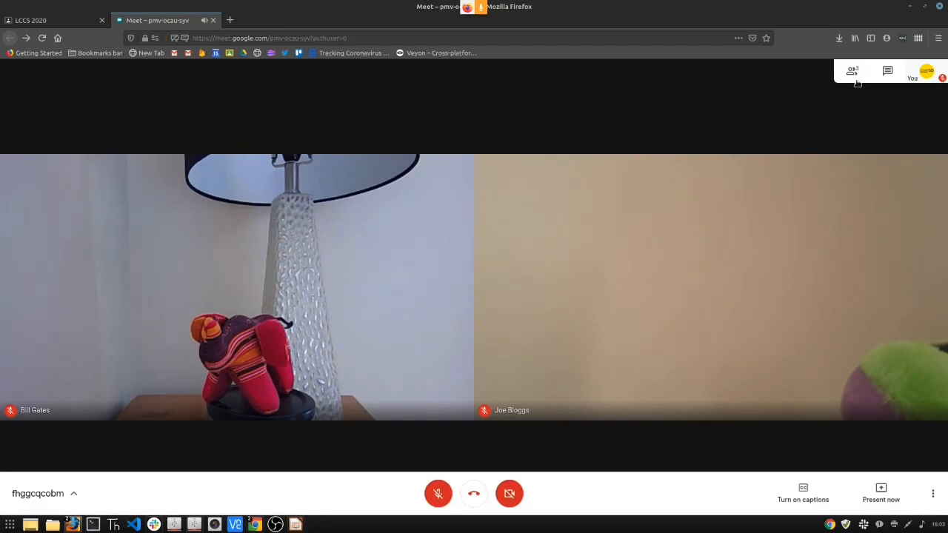
- Remove Bill Gates and Joe Bloggs from the call through the People panel
{"action": "left_click", "coordinate": [851, 71]}
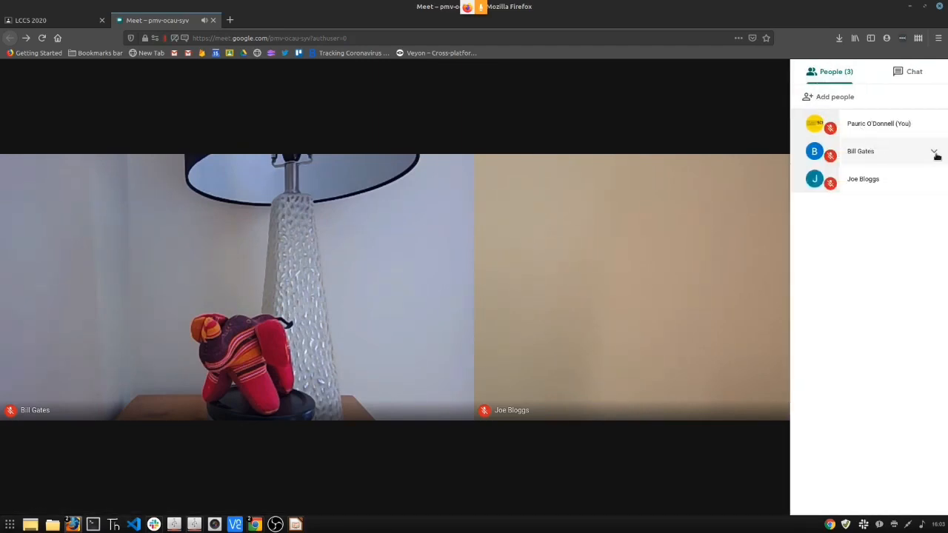
{"action": "left_click", "coordinate": [934, 156]}
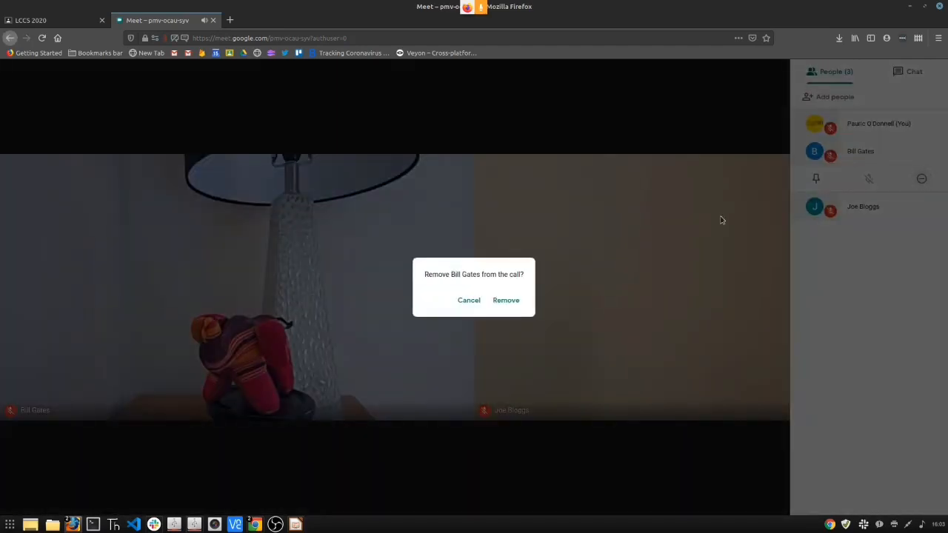
{"action": "left_click", "coordinate": [506, 300]}
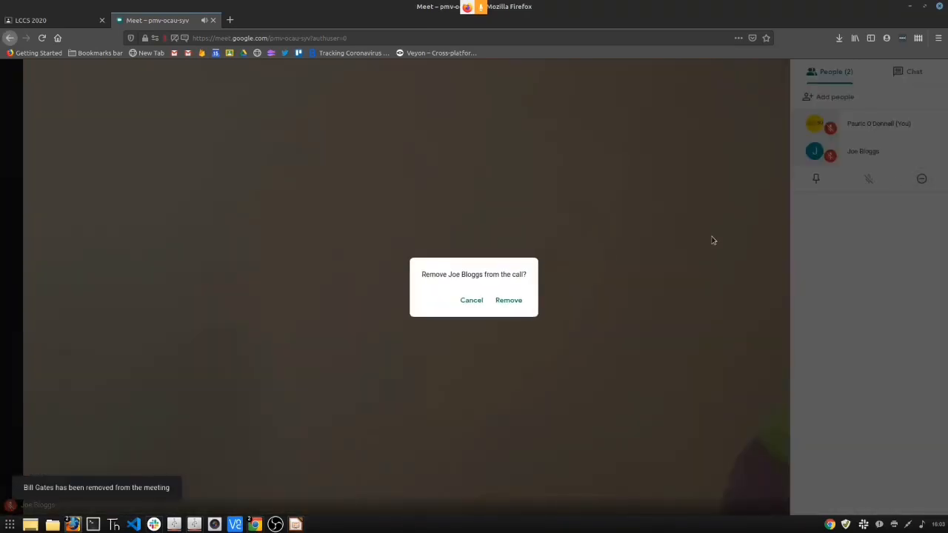
{"action": "left_click", "coordinate": [509, 300]}
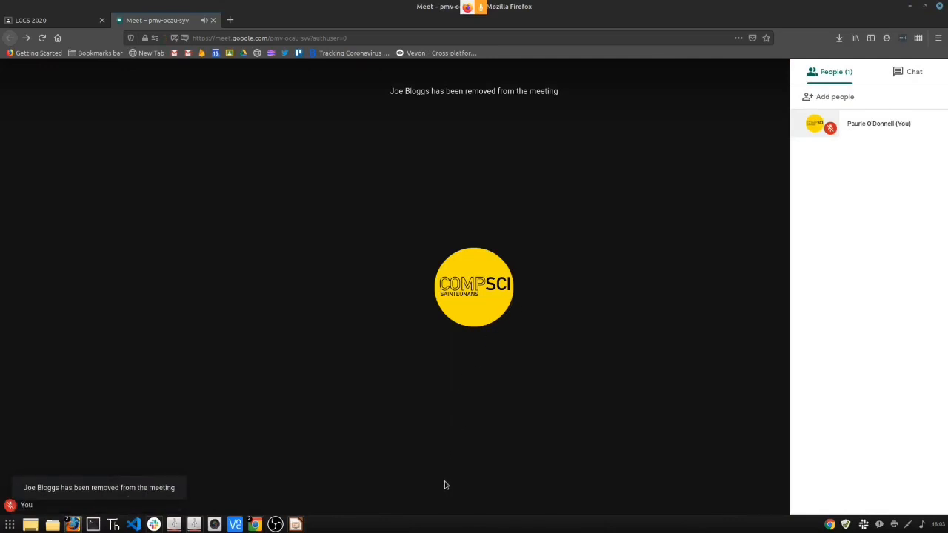